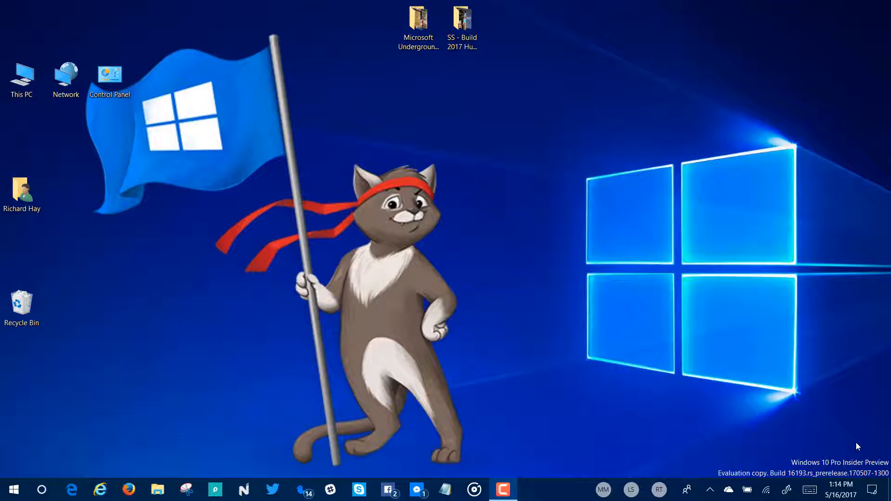
mouse_move(583, 405)
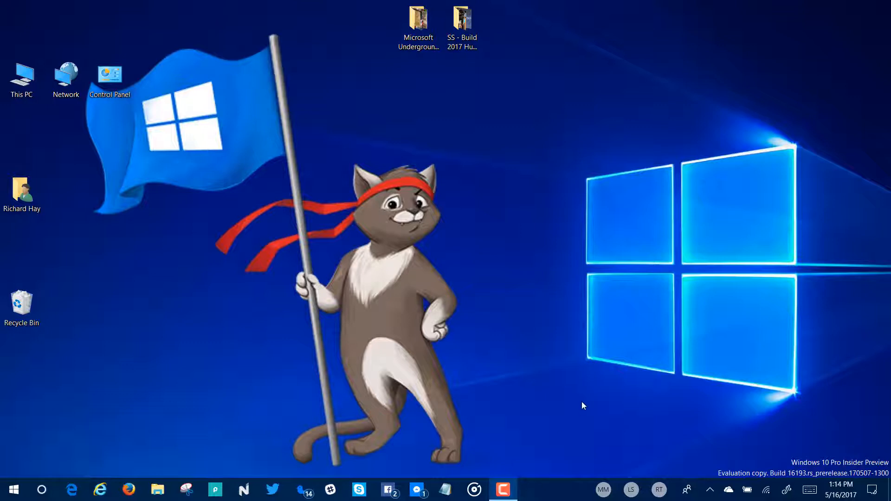
mouse_move(573, 398)
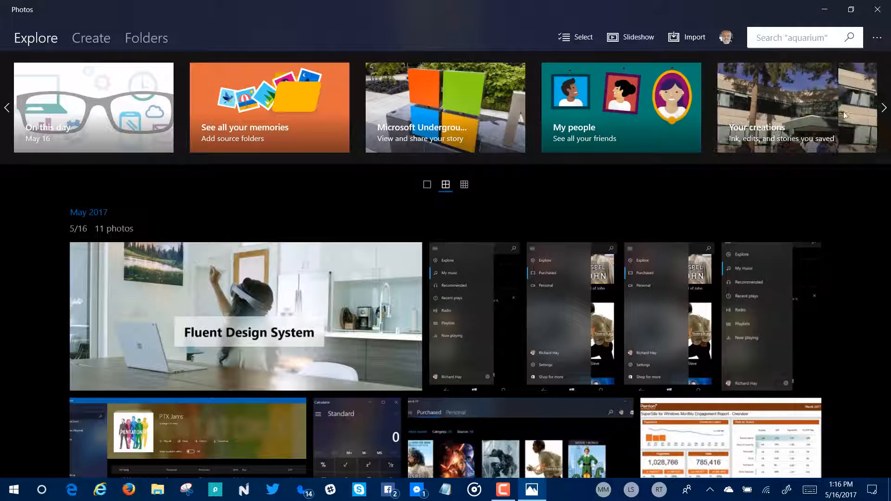
Reveal more featured collections and browse down to the May 12 collection of 153 items
click(884, 108)
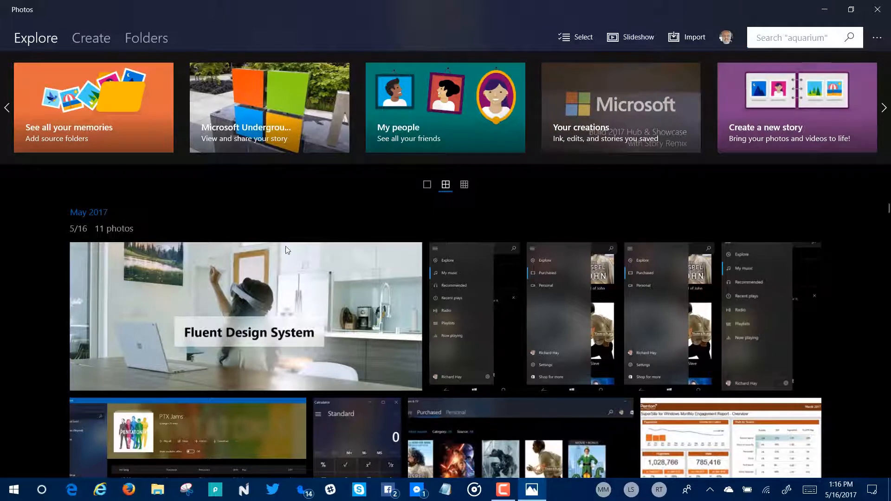
scroll(down, 3)
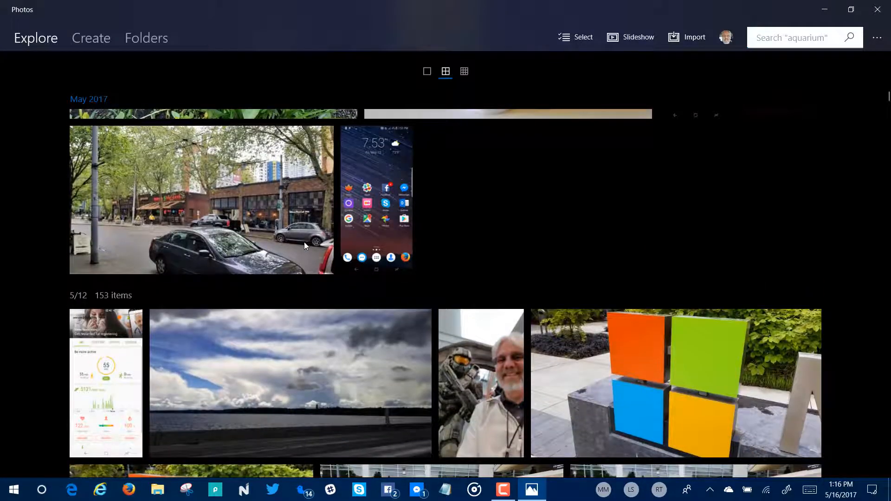
scroll(down, 3)
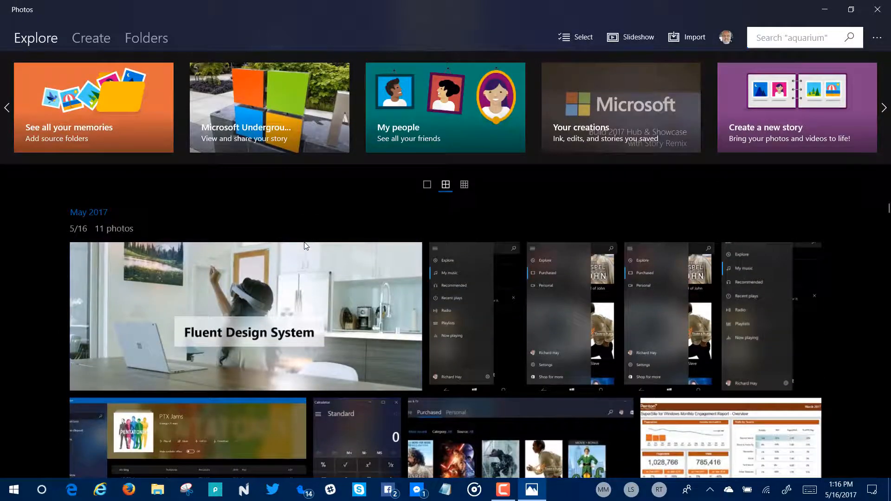
mouse_move(778, 119)
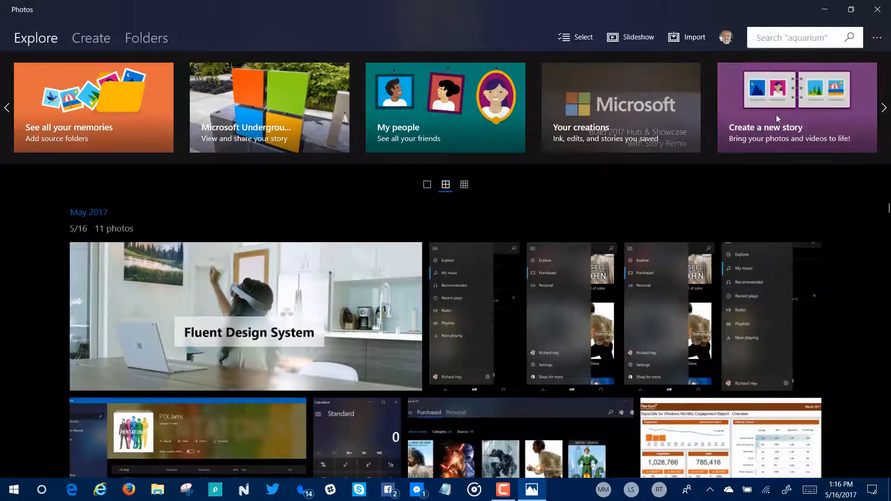
Start a blank New Story from the 'Create a new story' card
click(796, 108)
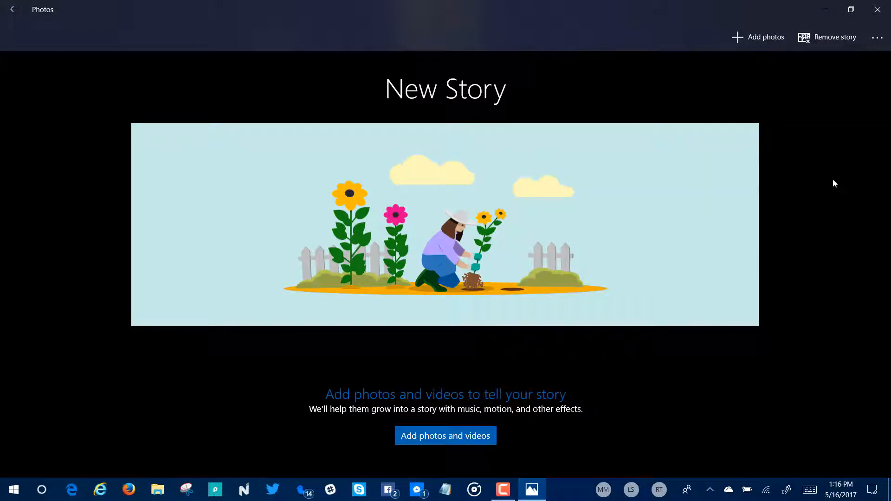
mouse_move(758, 37)
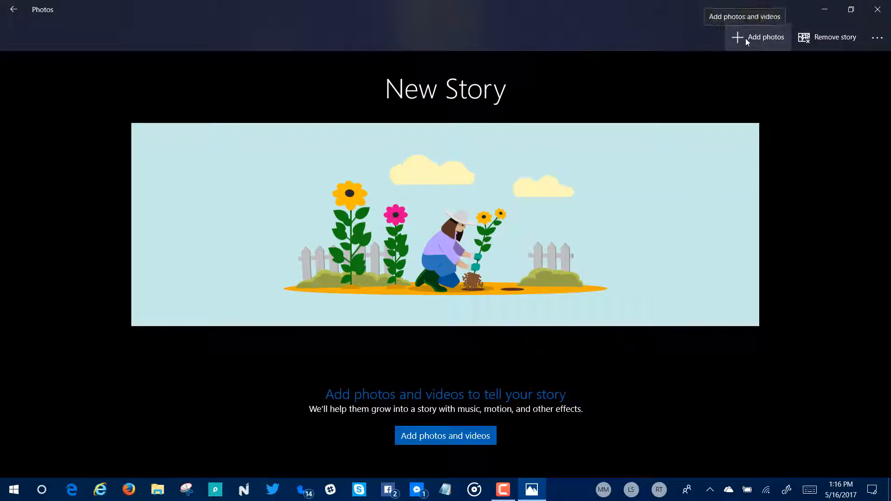
mouse_move(654, 416)
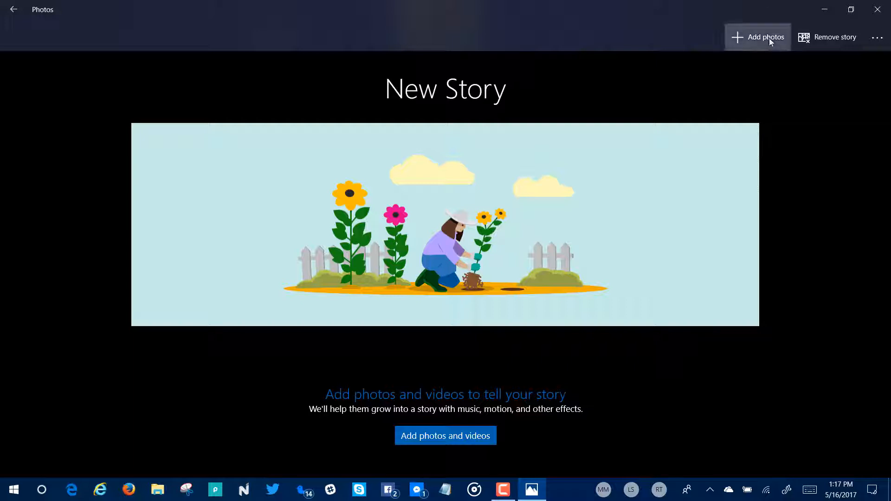
click(758, 37)
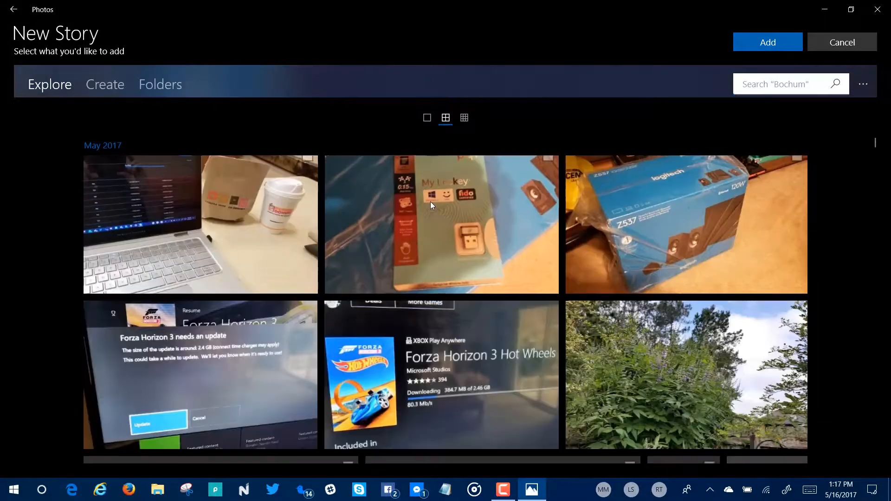
scroll(down, 3)
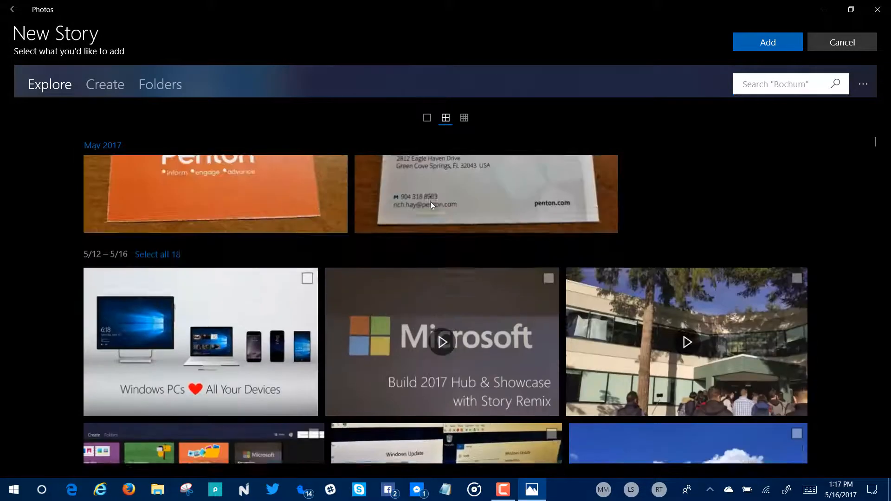
click(160, 84)
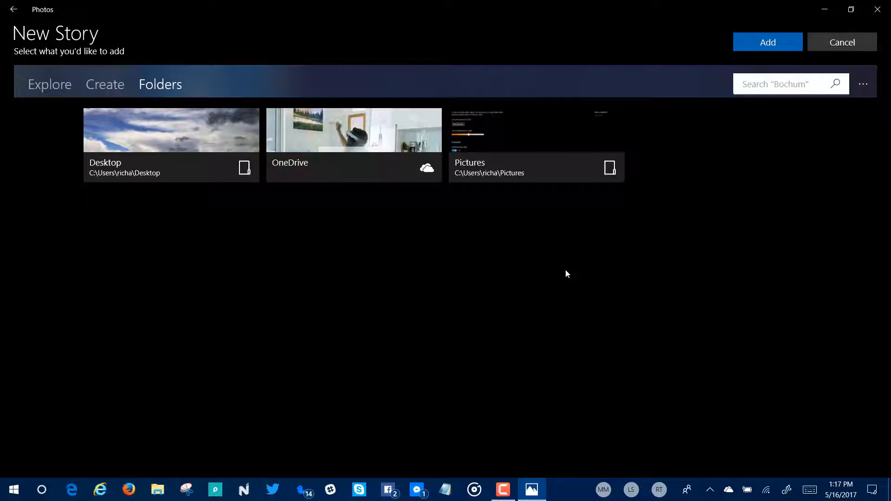
click(767, 42)
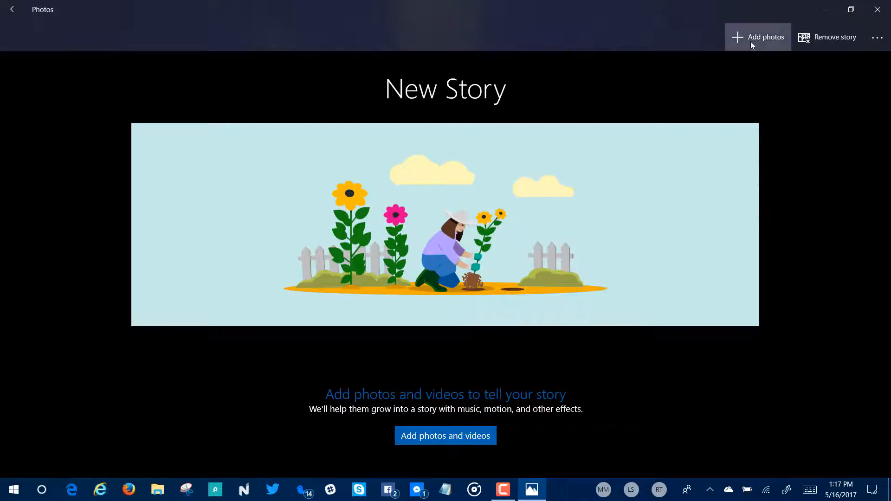
Pick seven items, including the cloudy sky shot, and add them to the story
click(757, 37)
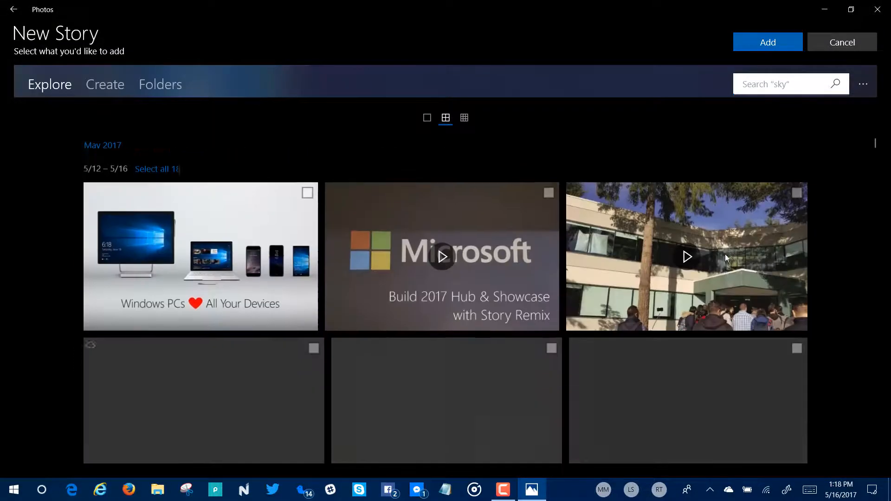
scroll(down, 3)
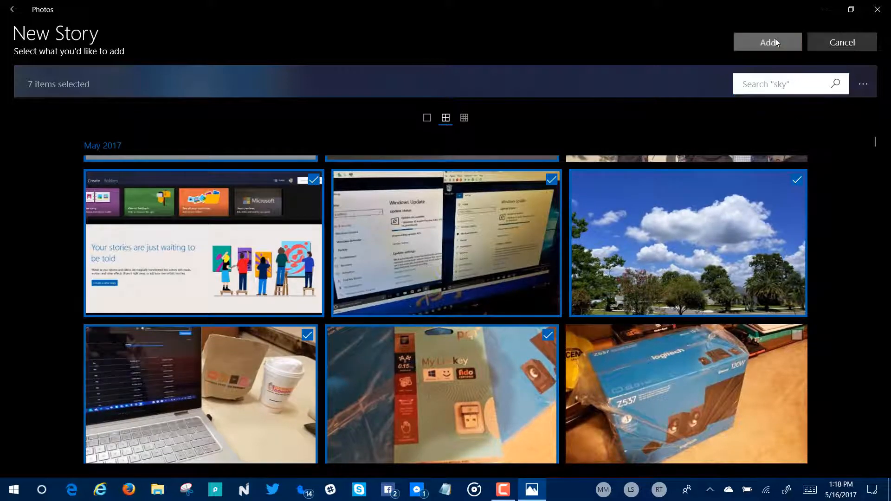
click(767, 42)
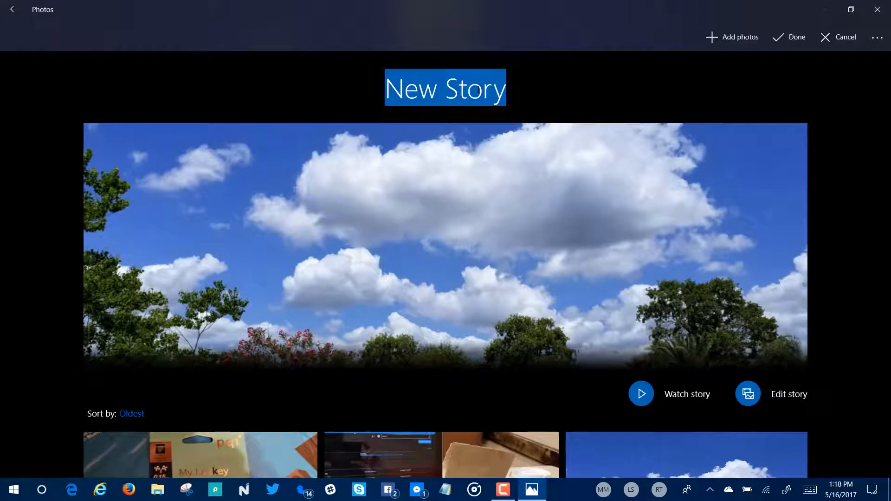
Retitle the story 'My Demo of Story Remix'
text(M)
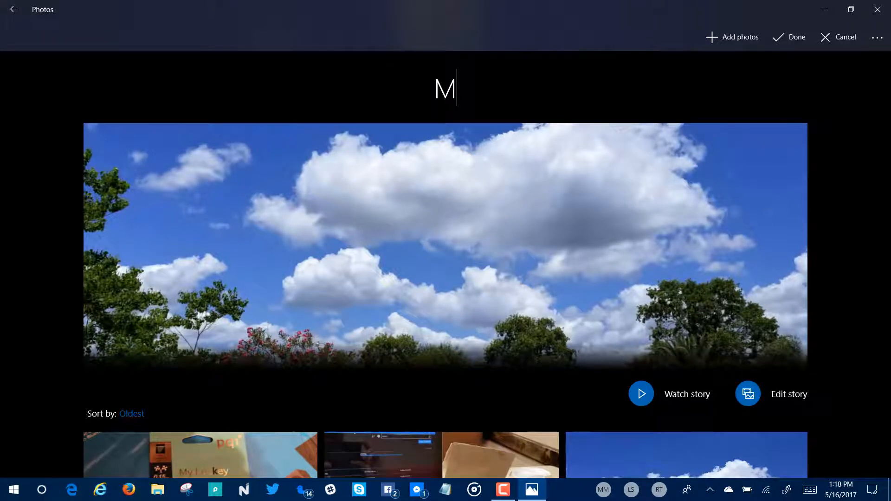
text(y Demo of Stpry)
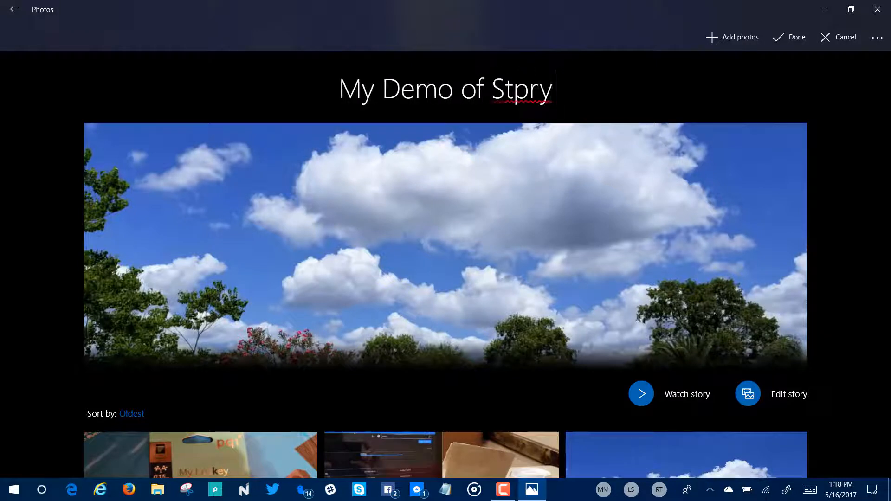
text(Remix)
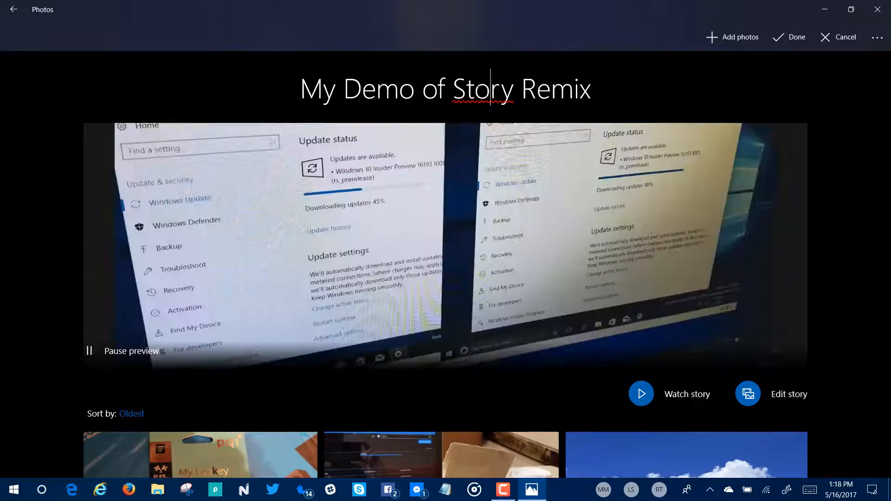
Watch the story play through to its end and return to its page
click(794, 37)
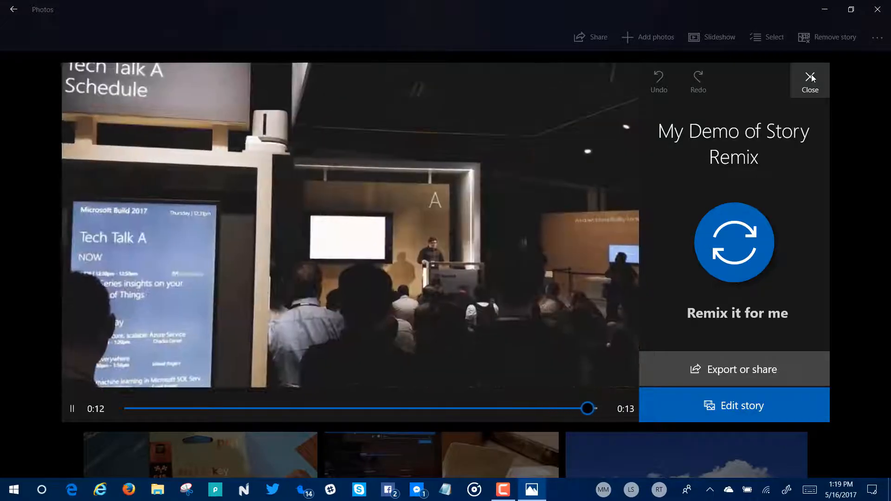
click(809, 80)
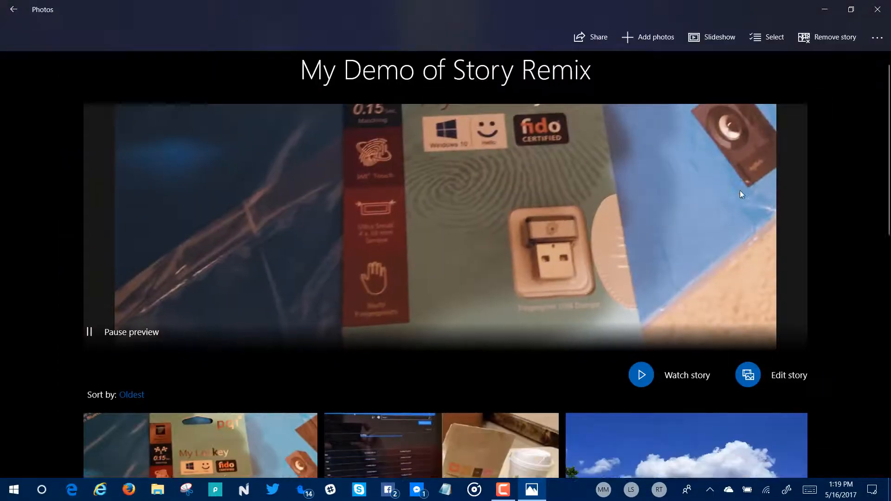
Remove the Build 2017 video and rework the storyboard into four photo clips
scroll(down, 3)
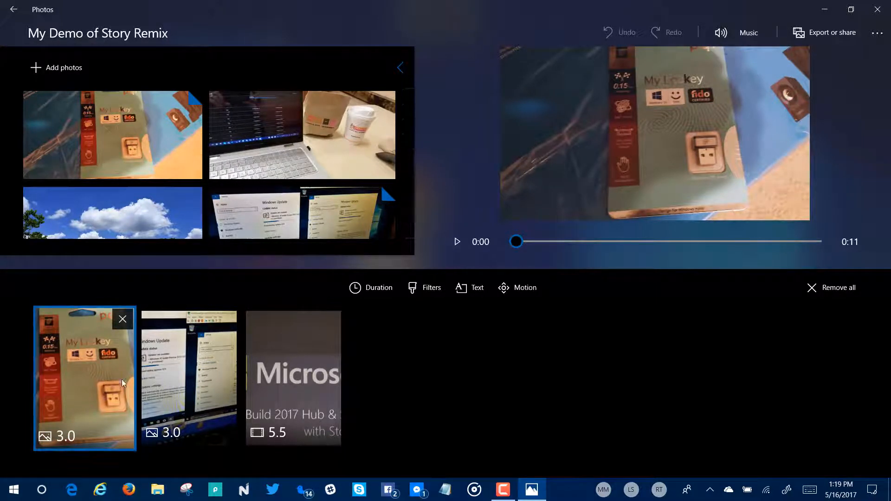
mouse_move(329, 323)
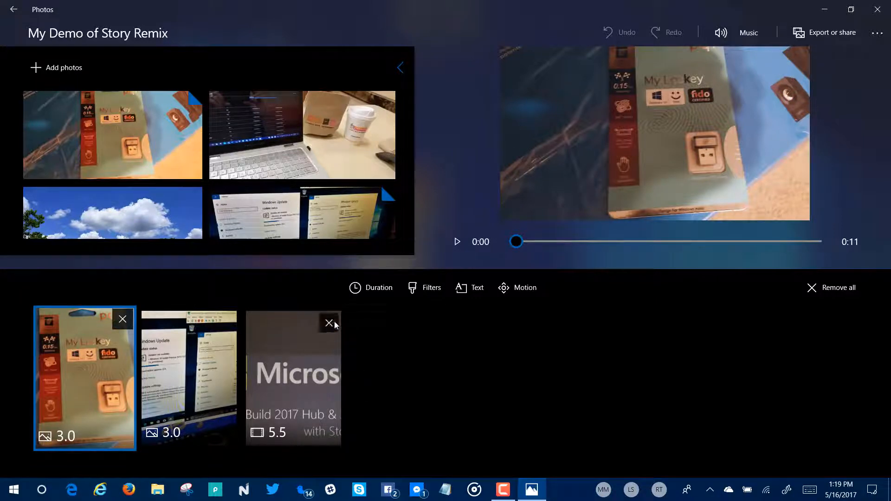
click(330, 322)
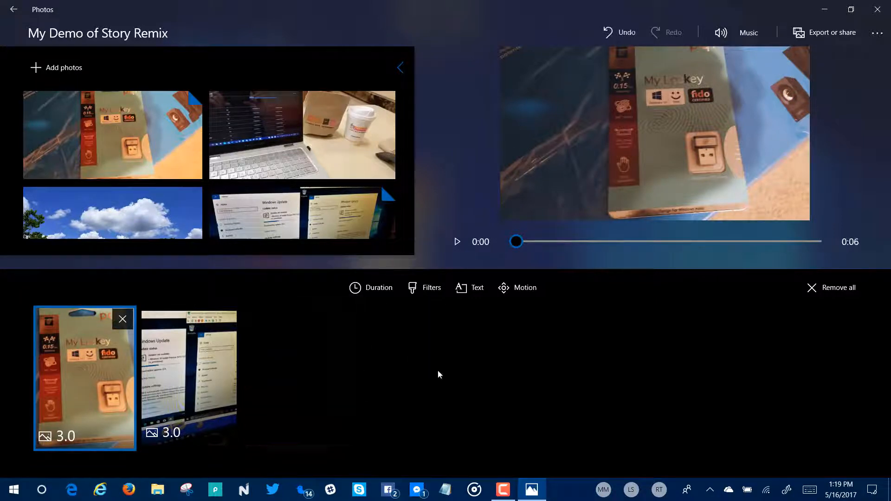
mouse_move(454, 210)
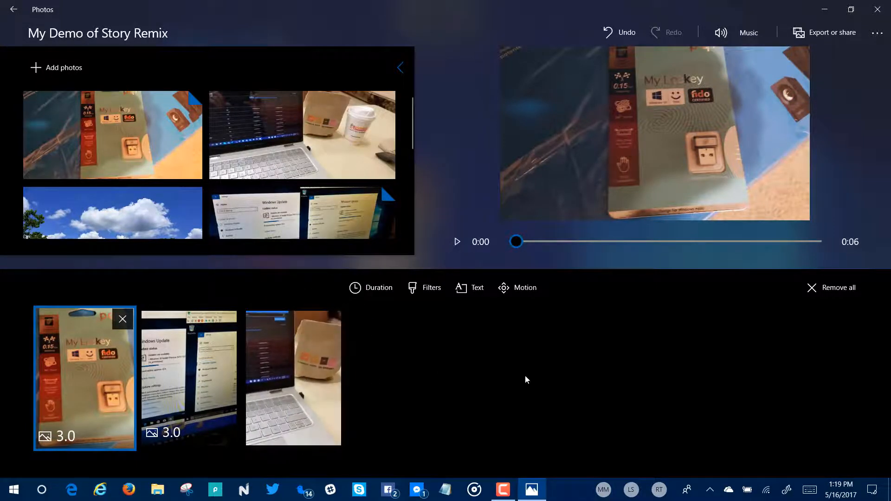
click(292, 378)
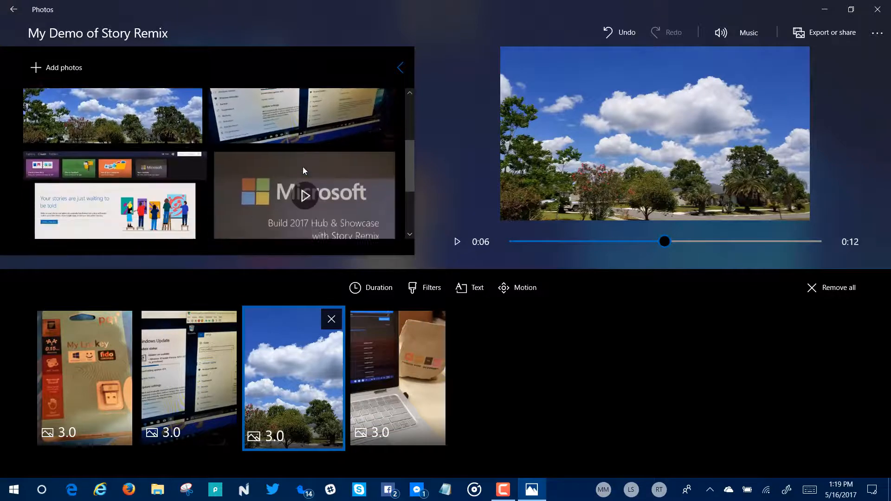
scroll(down, 3)
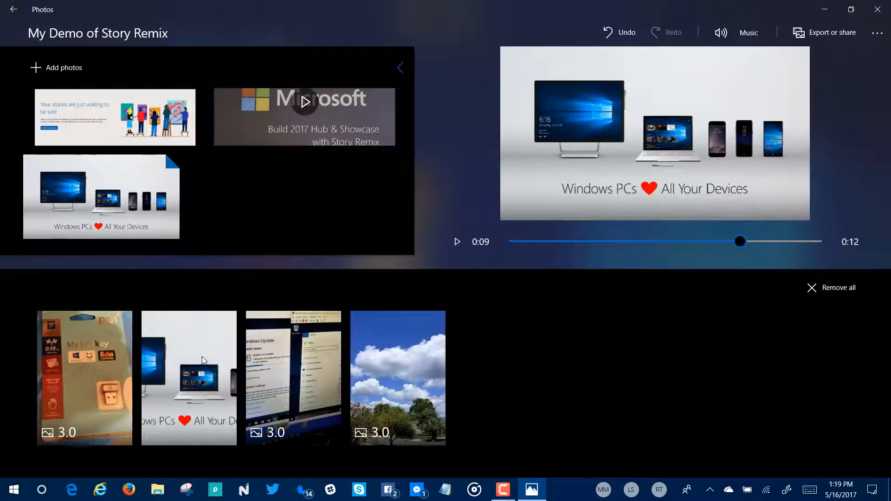
Select the Windows Update photo clip and bring up its filter choices
click(188, 378)
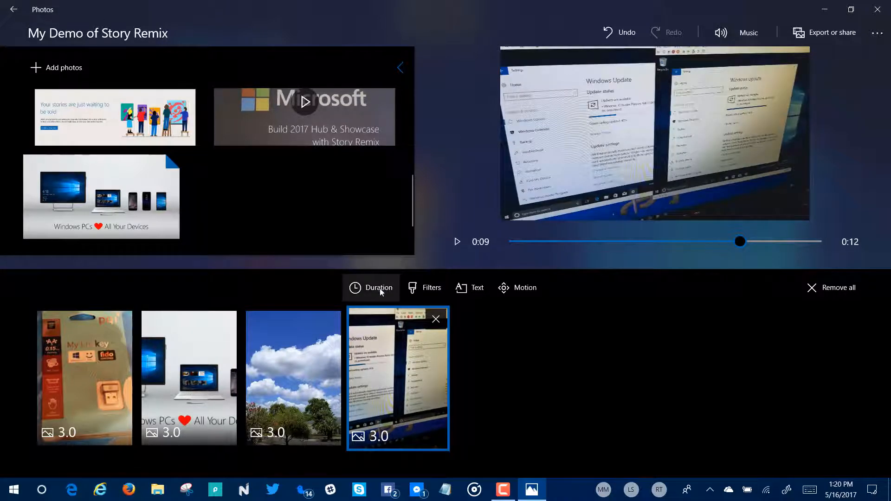
mouse_move(370, 287)
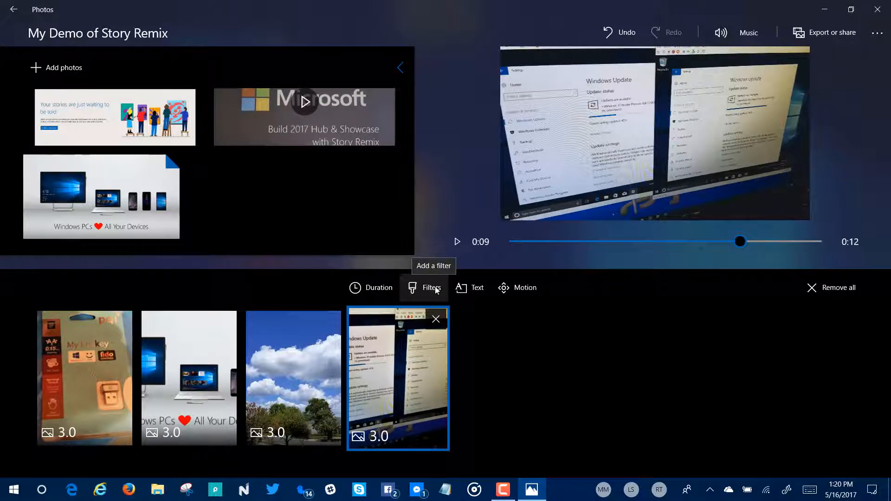
mouse_move(469, 288)
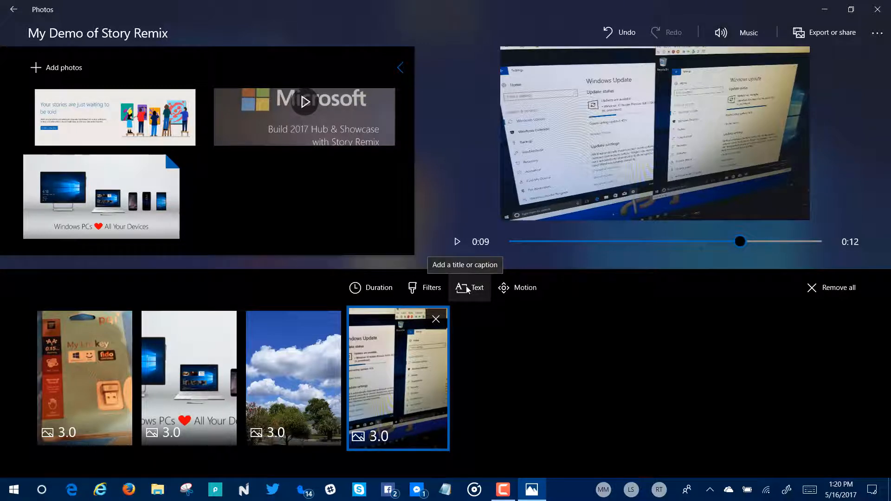
mouse_move(518, 288)
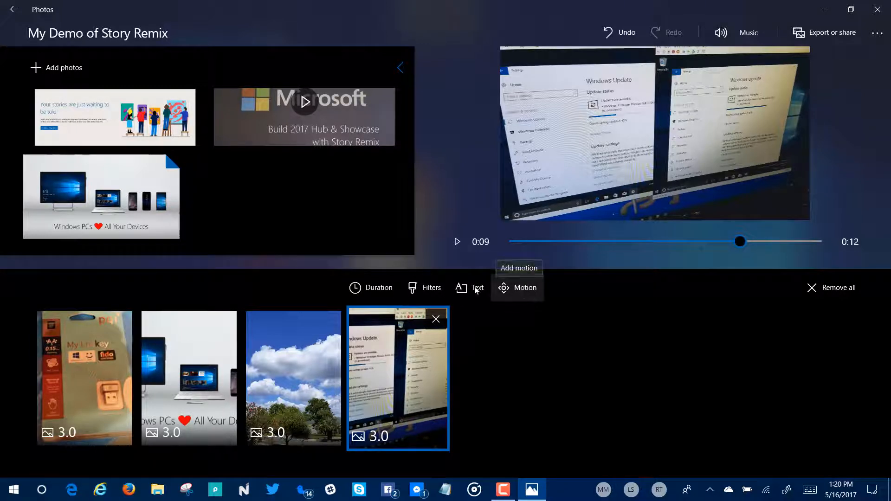
click(370, 288)
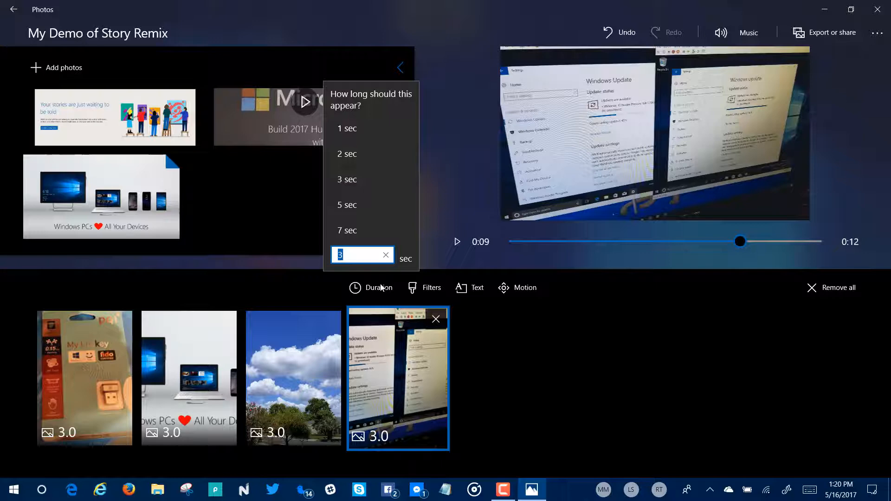
mouse_move(436, 294)
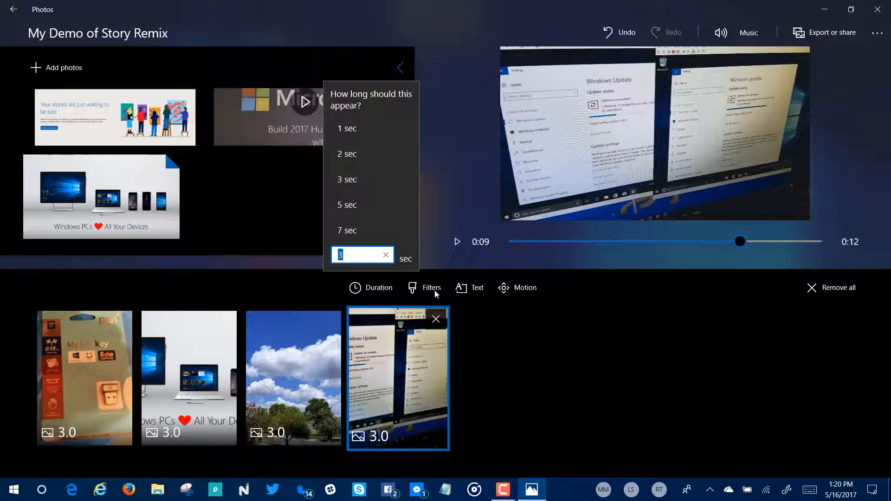
click(430, 287)
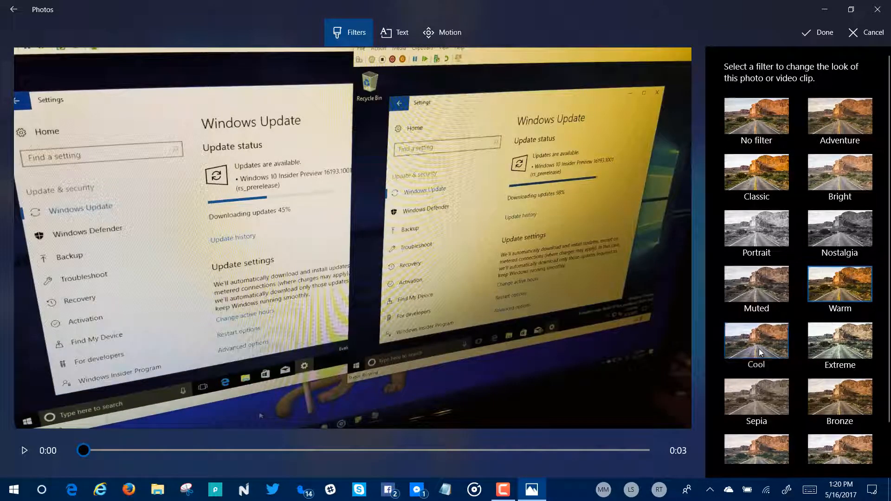
Apply the Extreme filter and enter the caption 'Text Overlay' in Blossom style
click(839, 340)
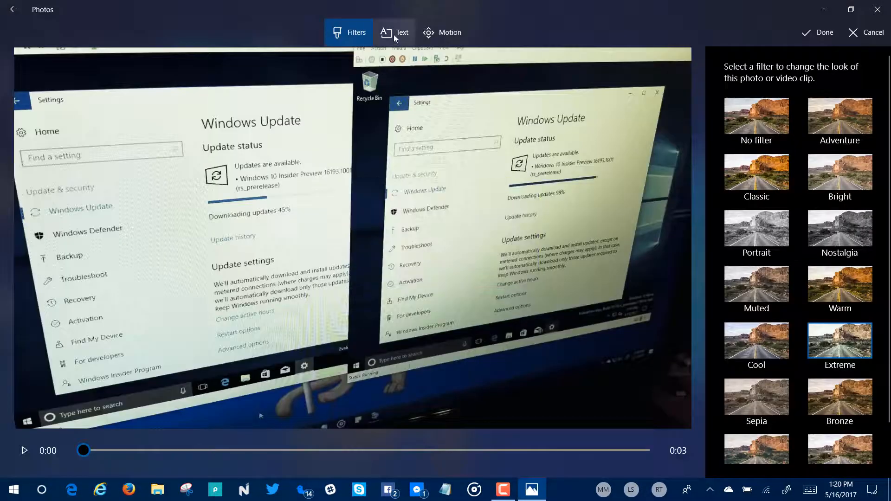
click(395, 32)
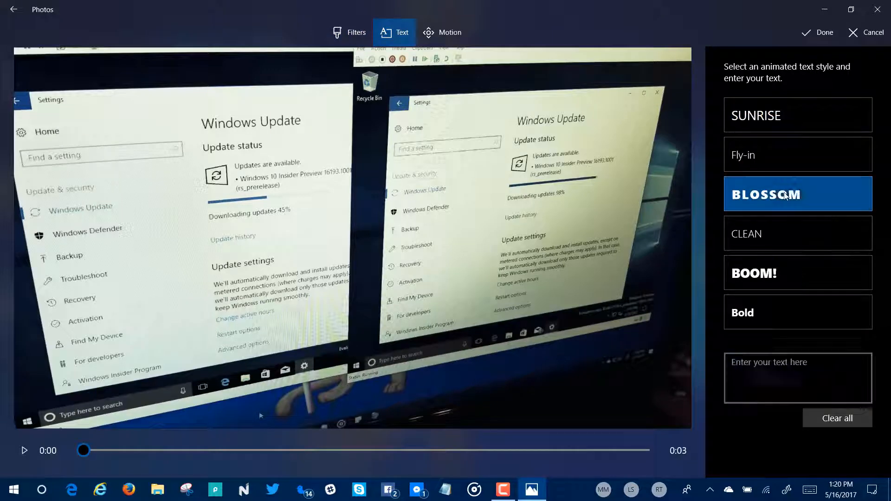
click(798, 378)
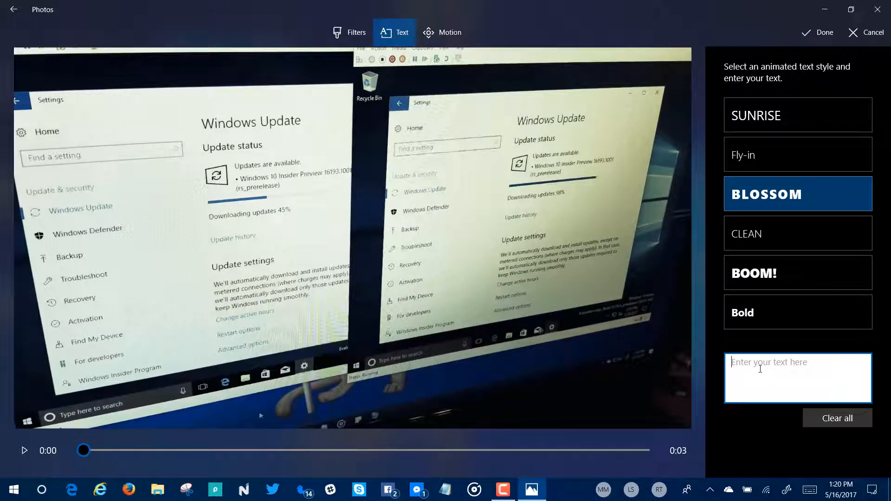
text(Text Over)
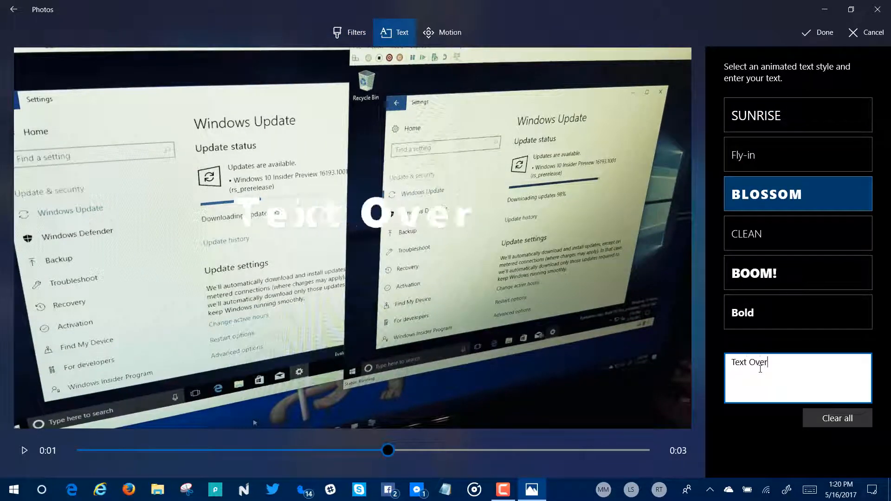
text(lay)
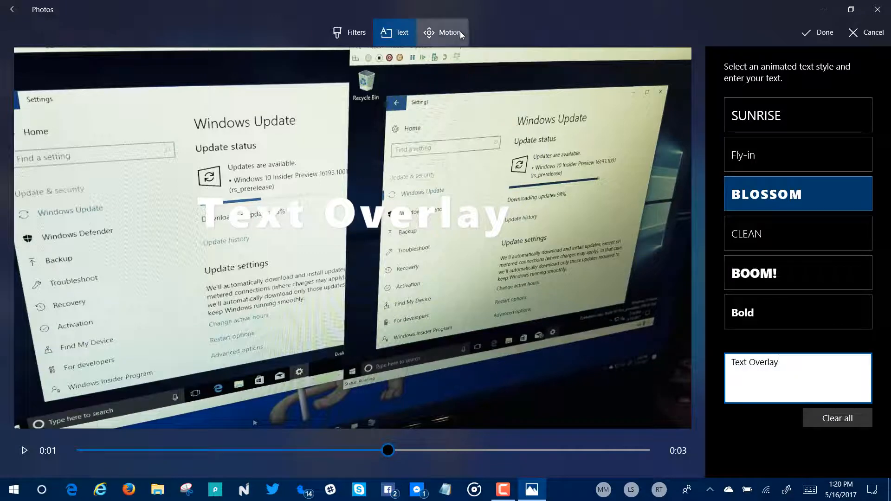
Give the clip steep up right motion and finish editing it
click(442, 32)
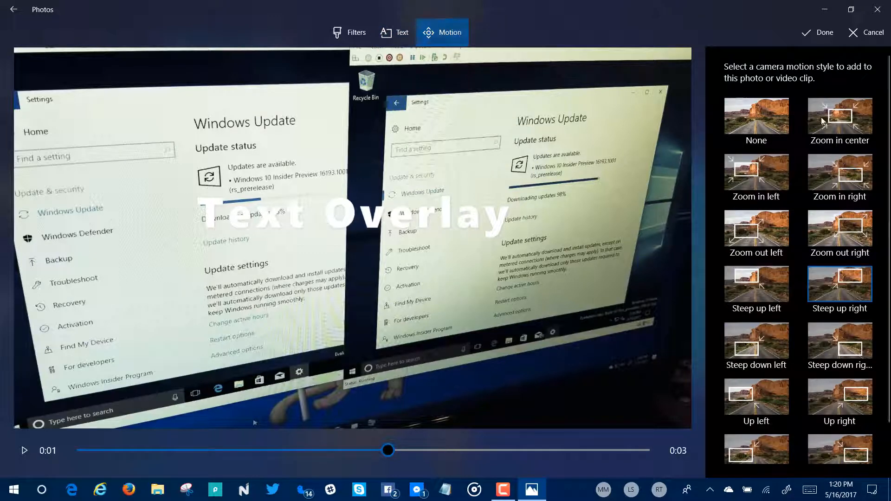
mouse_move(855, 187)
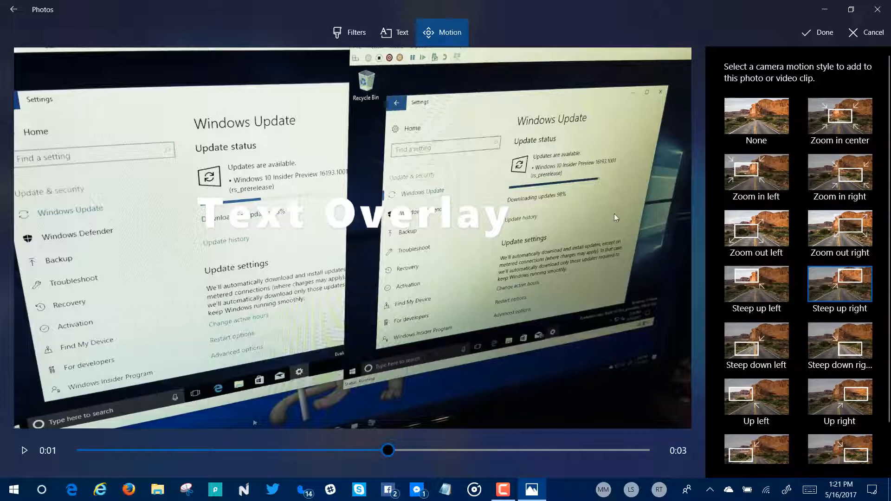
click(817, 33)
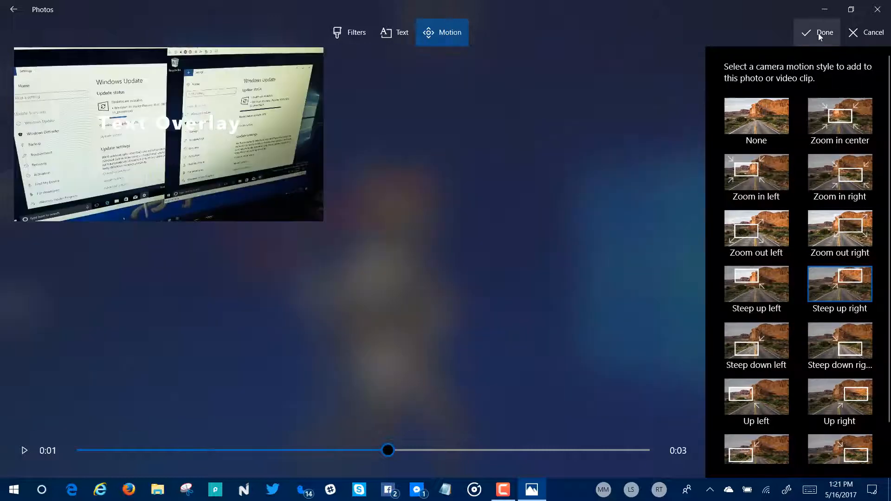
click(816, 33)
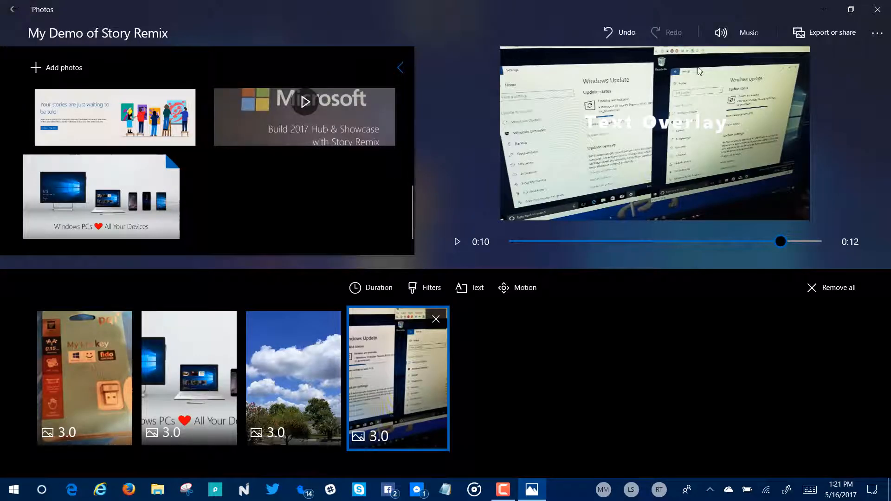
Set Reflecting Pool from the Recommended list as the background music
click(748, 32)
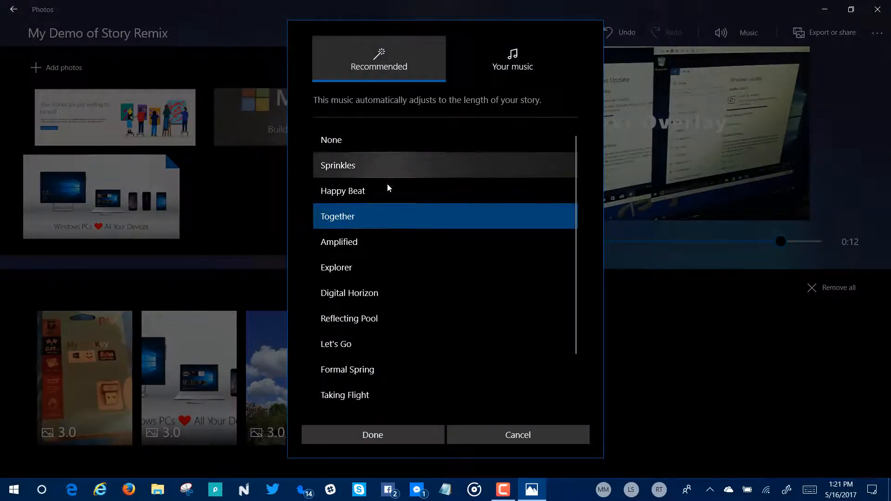
scroll(down, 3)
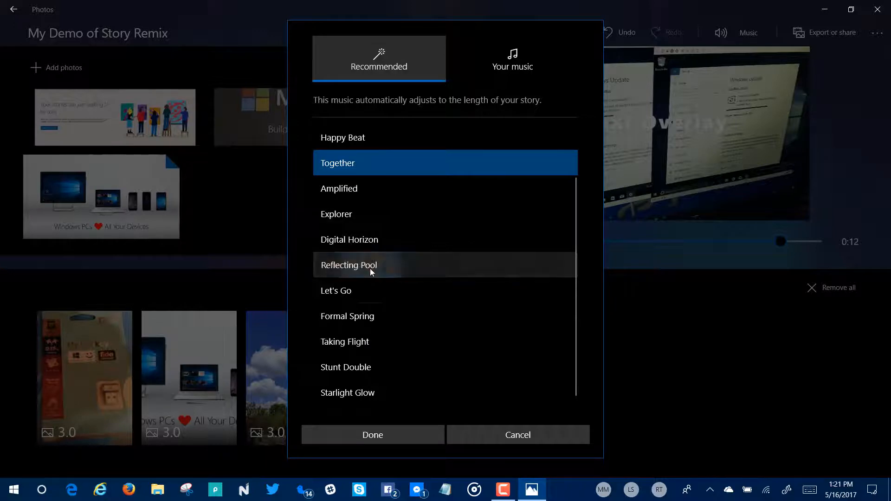
click(349, 264)
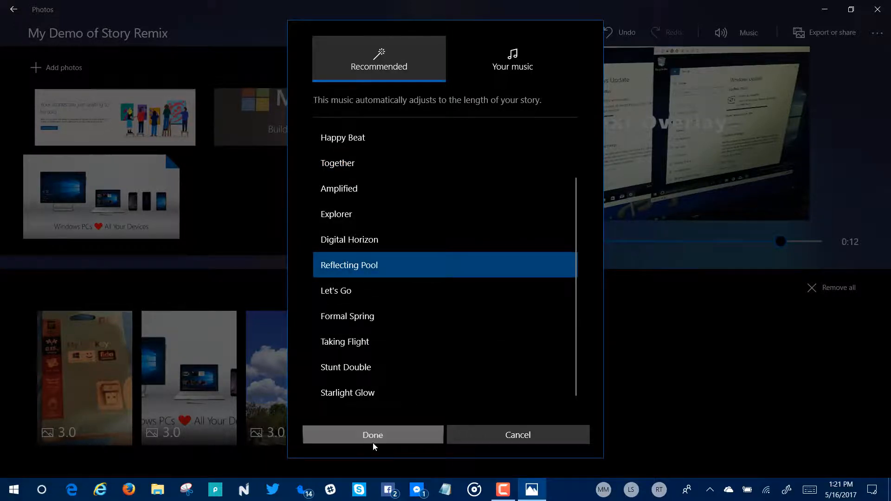
click(372, 435)
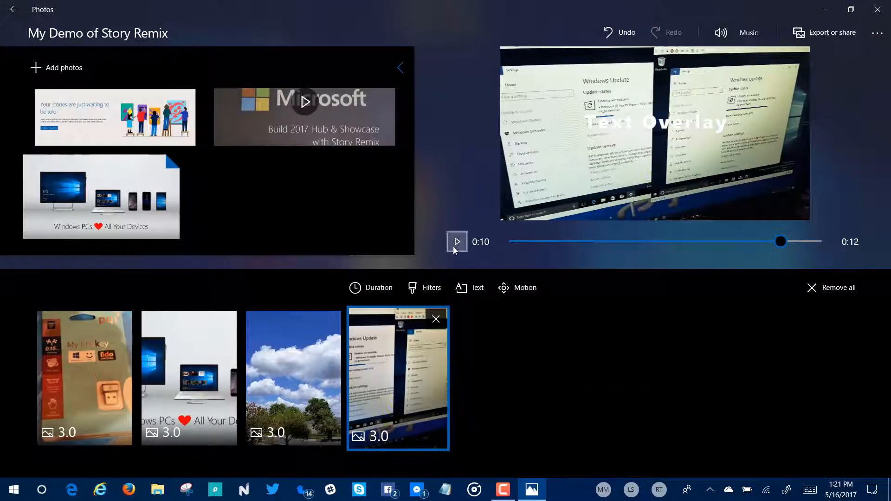
Play the story preview from the start, then pause it
click(456, 241)
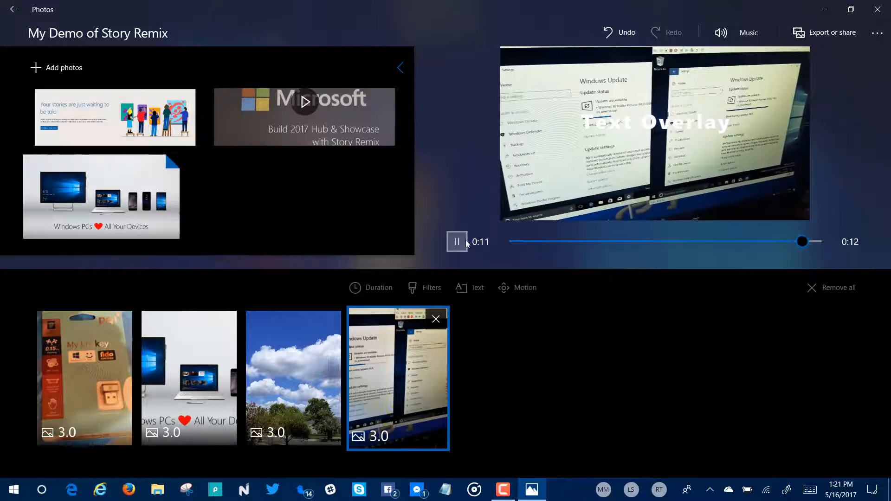
click(85, 378)
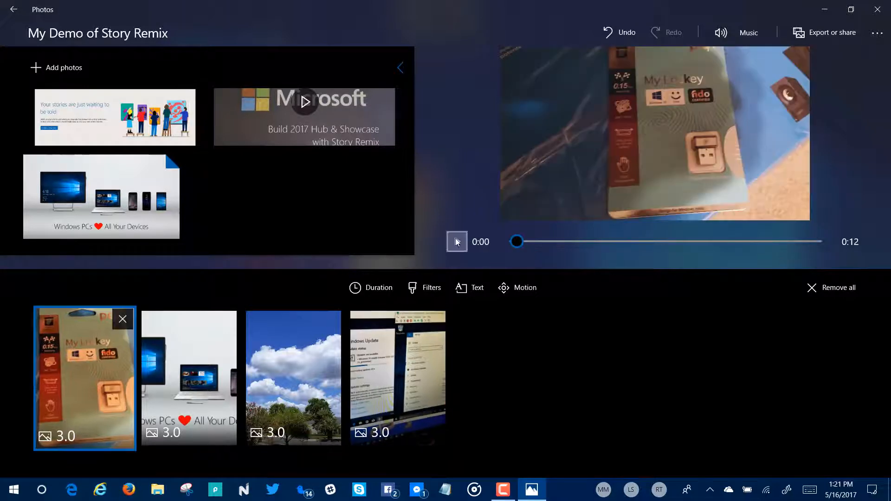
click(456, 241)
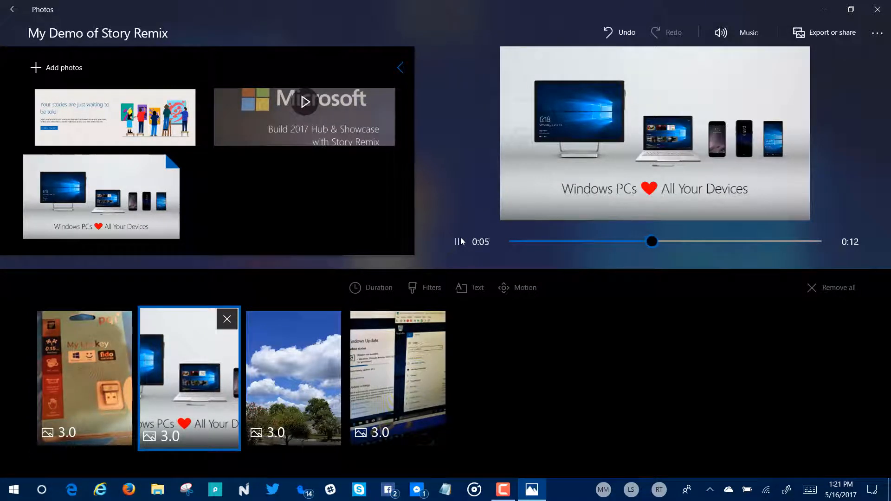
click(295, 378)
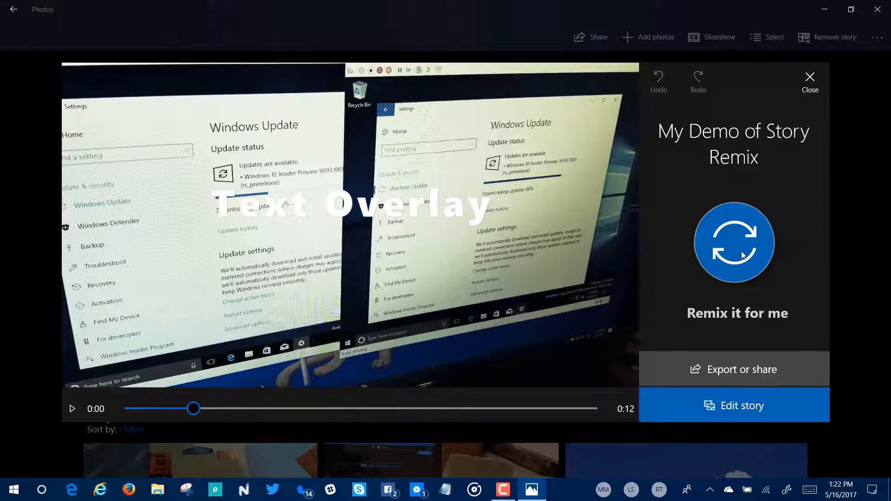
Replace the story with an automatic remix and bring up the export or share options
click(733, 242)
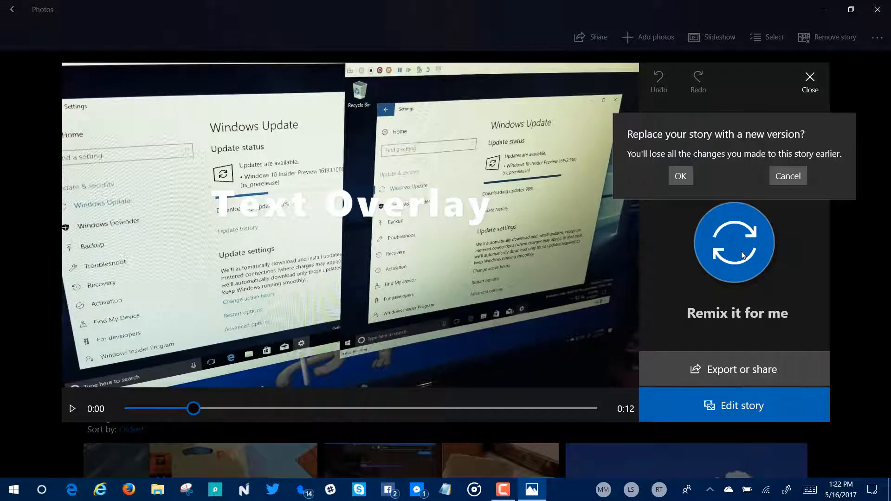
click(680, 176)
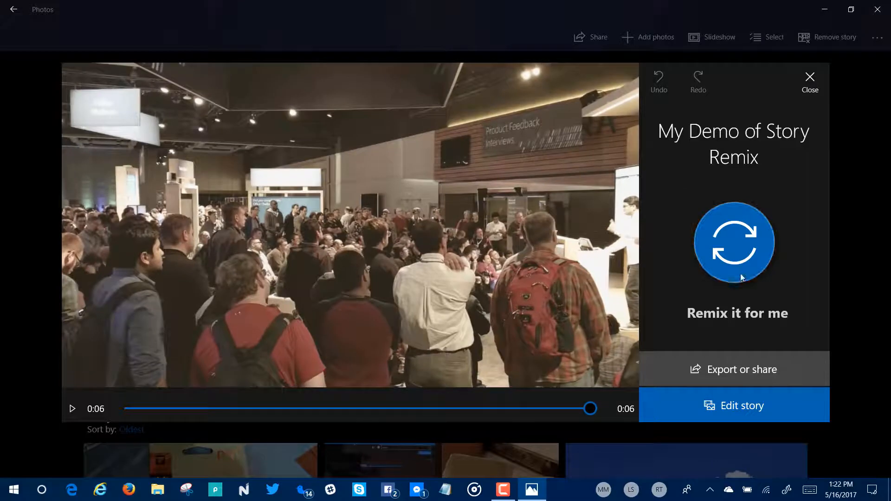
mouse_move(745, 375)
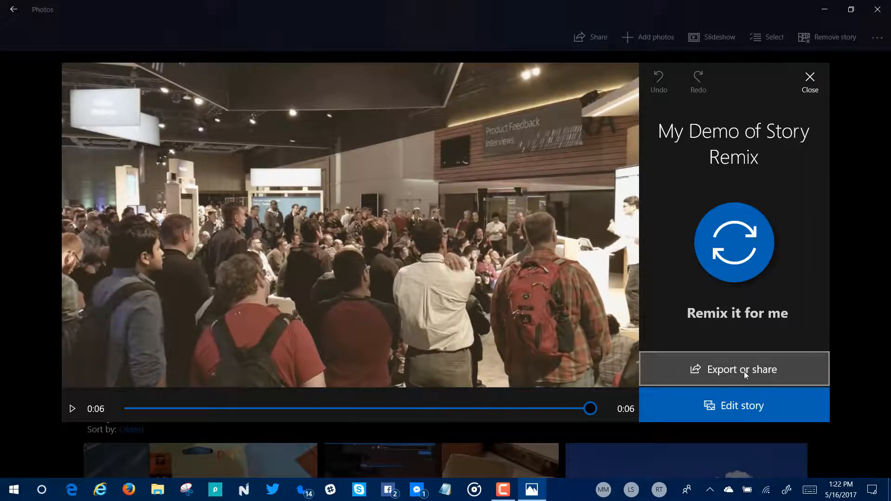
click(810, 80)
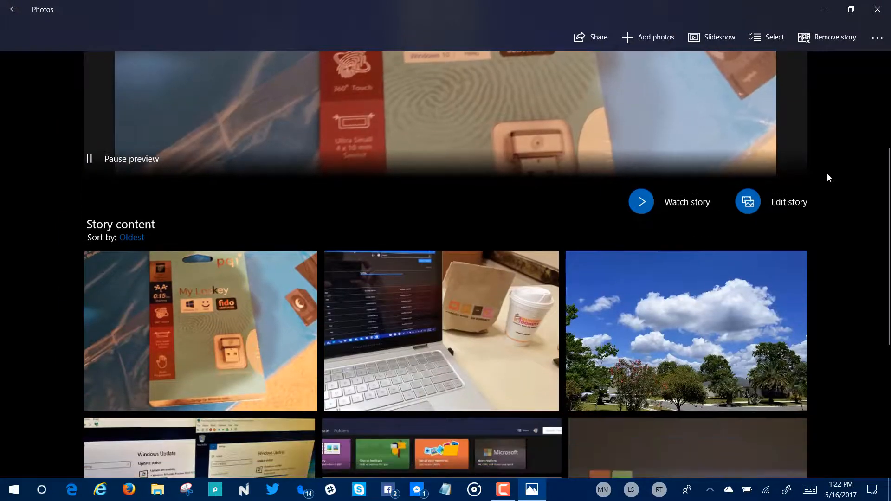
Review the story content down to 'About this story', then bring up the Share this story panel
scroll(down, 3)
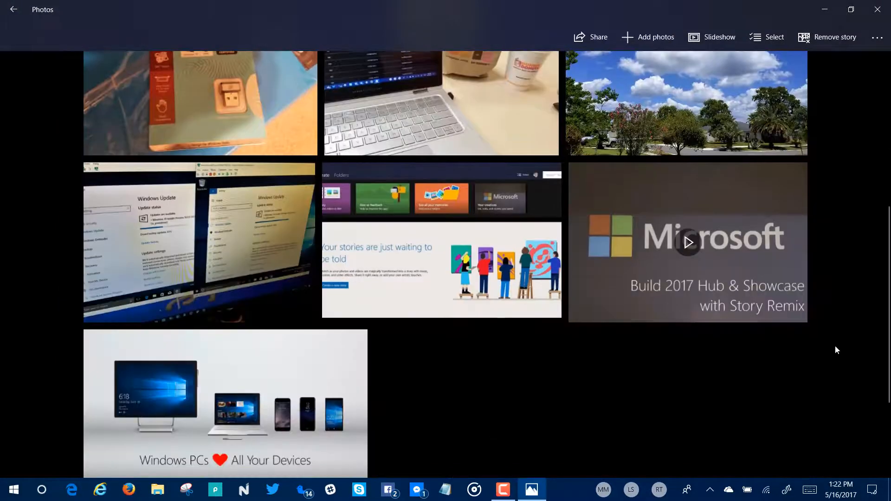
scroll(down, 3)
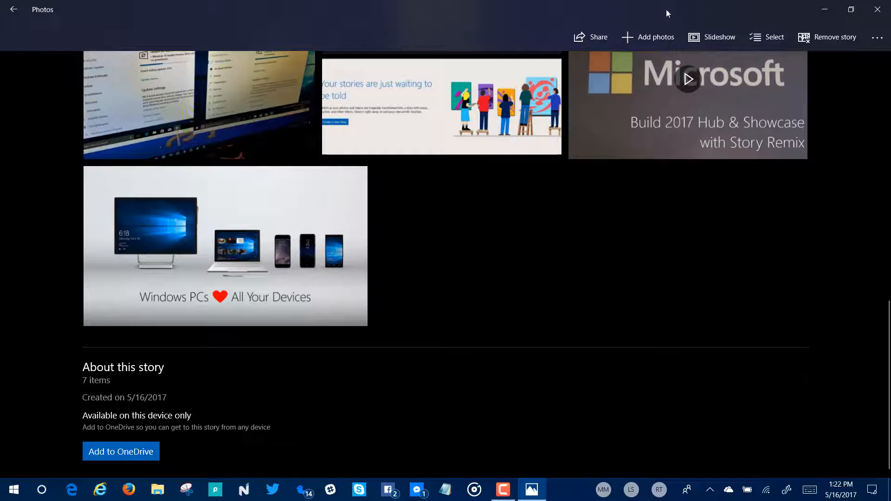
click(590, 37)
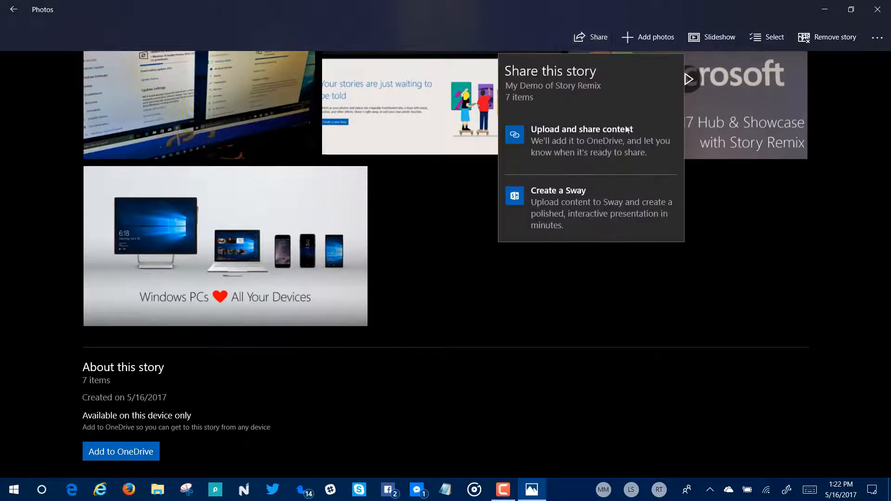
mouse_move(612, 155)
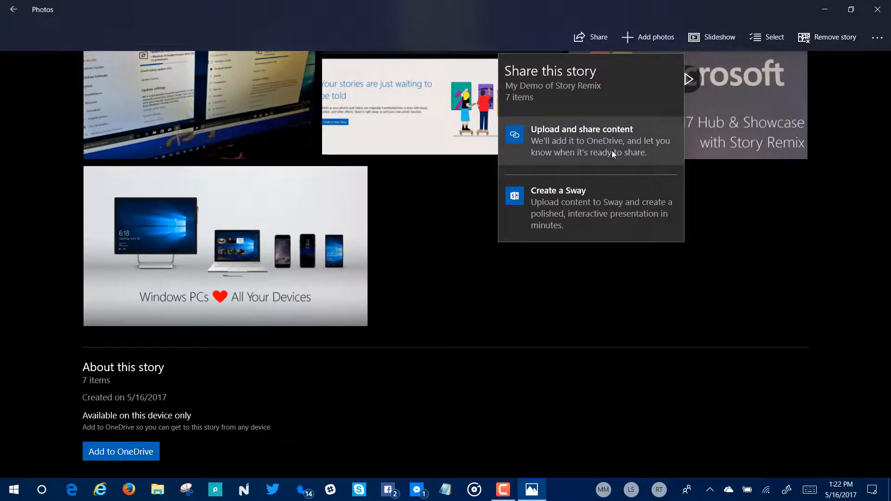
mouse_move(604, 214)
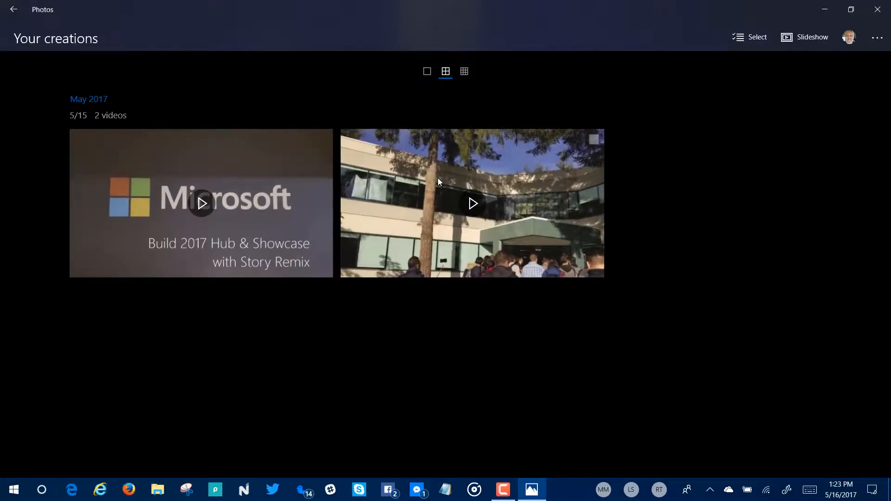
click(472, 203)
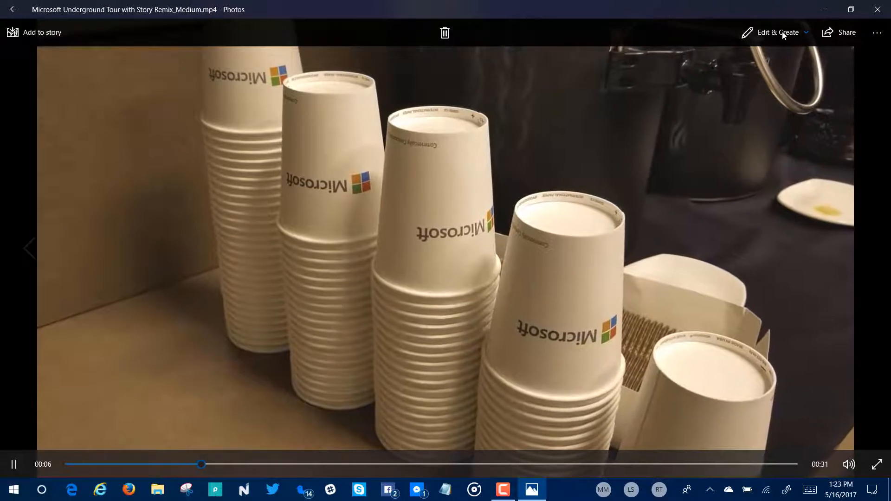
click(778, 33)
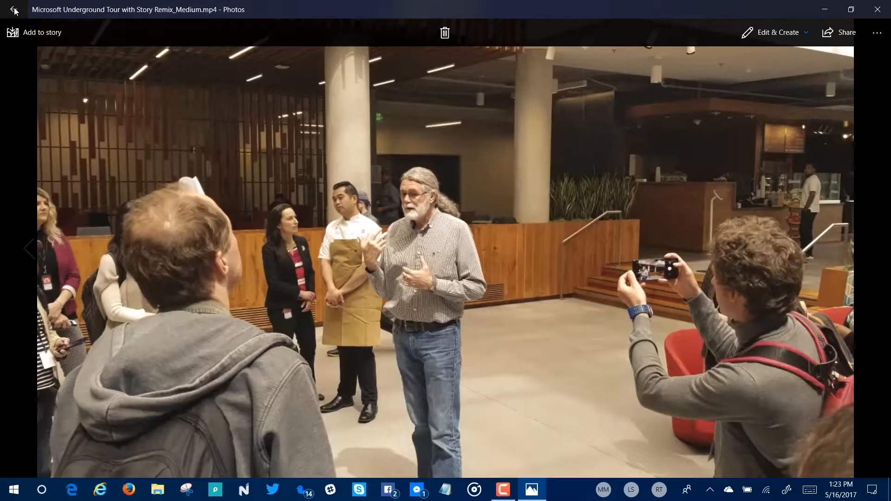
click(14, 11)
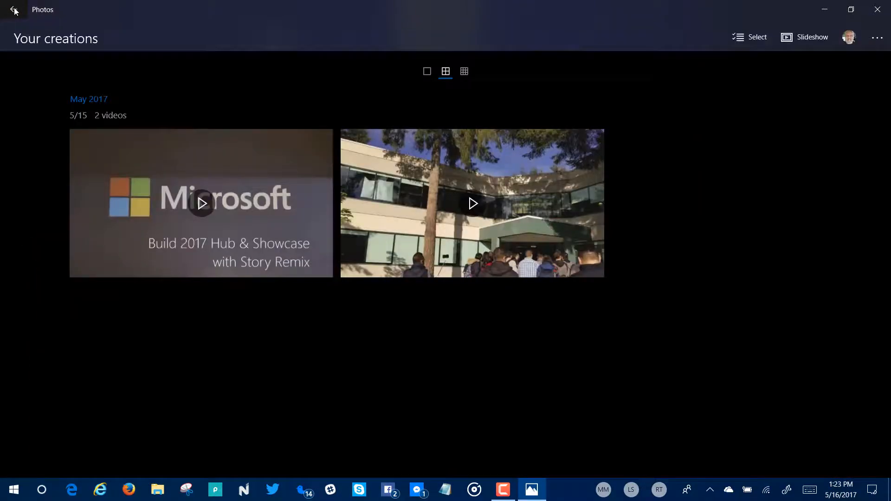